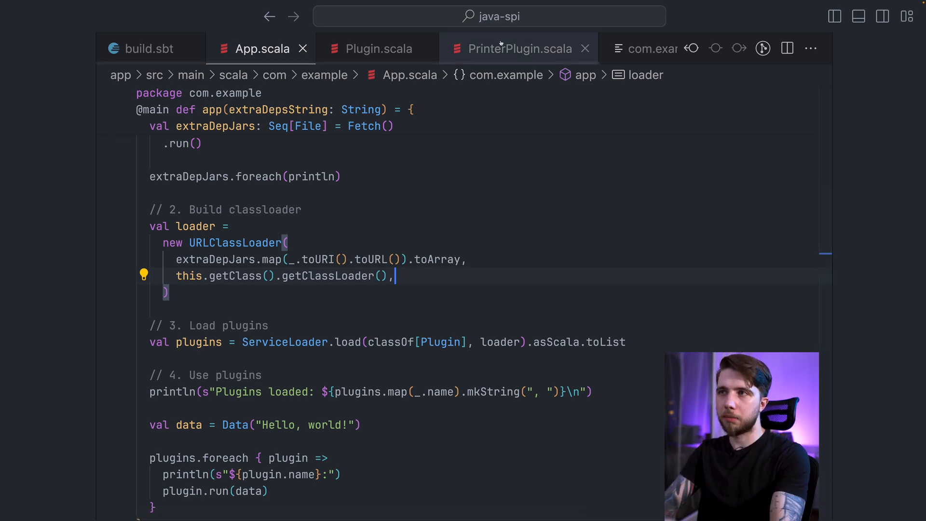
pyautogui.moveTo(519, 48)
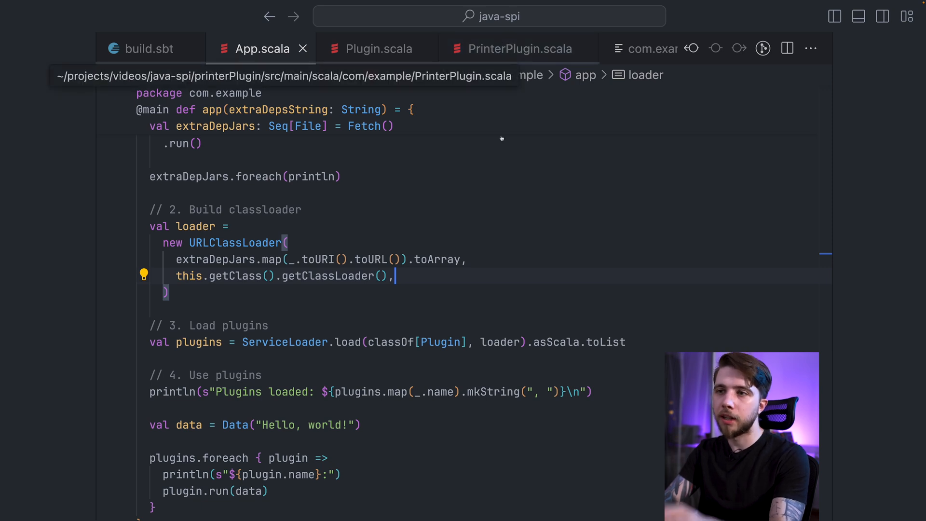
pyautogui.moveTo(515, 266)
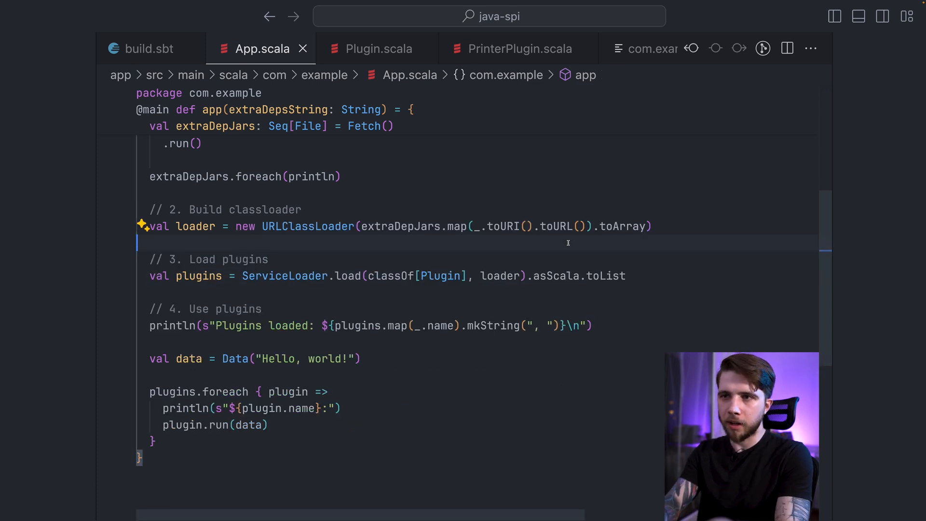
# Put App.scala's URLClassLoader on one line, removing the this.getClass().getClassLoader() argument
pyautogui.click(300, 210)
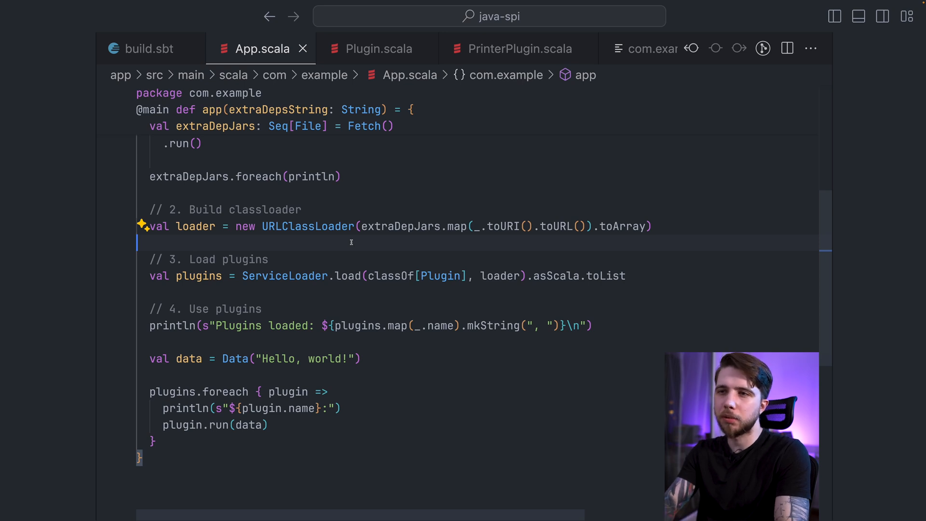
pyautogui.moveTo(308, 226)
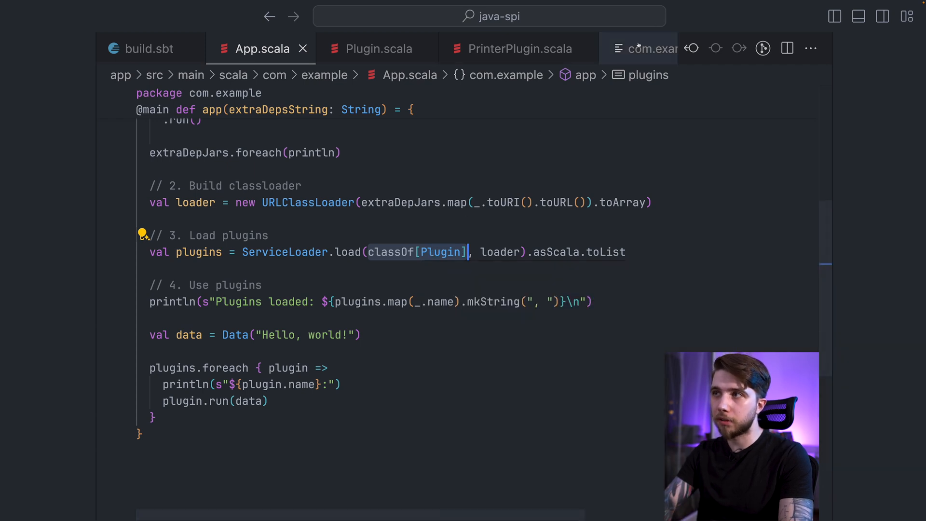
# Check the META-INF/services file, then run app/run with com.example::printer-plugin:0.1.0-SNAPSHOT
pyautogui.click(637, 48)
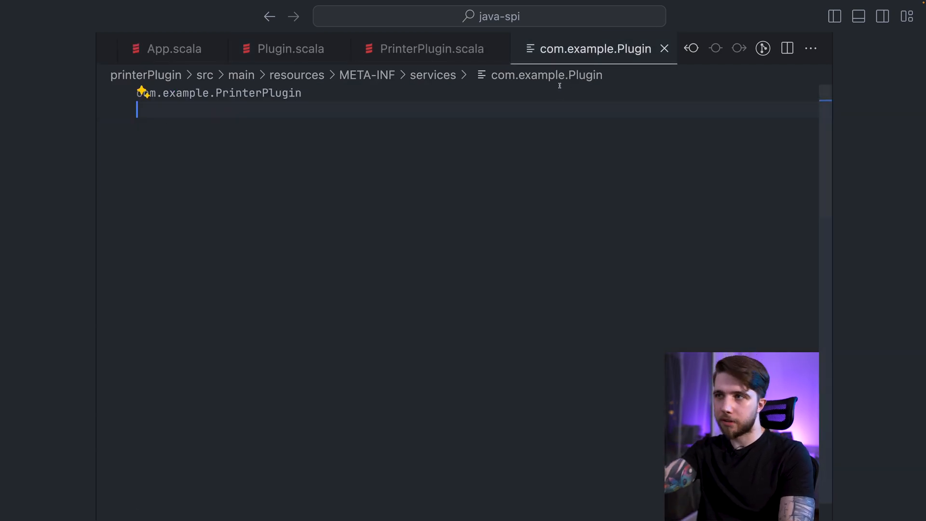
pyautogui.click(174, 49)
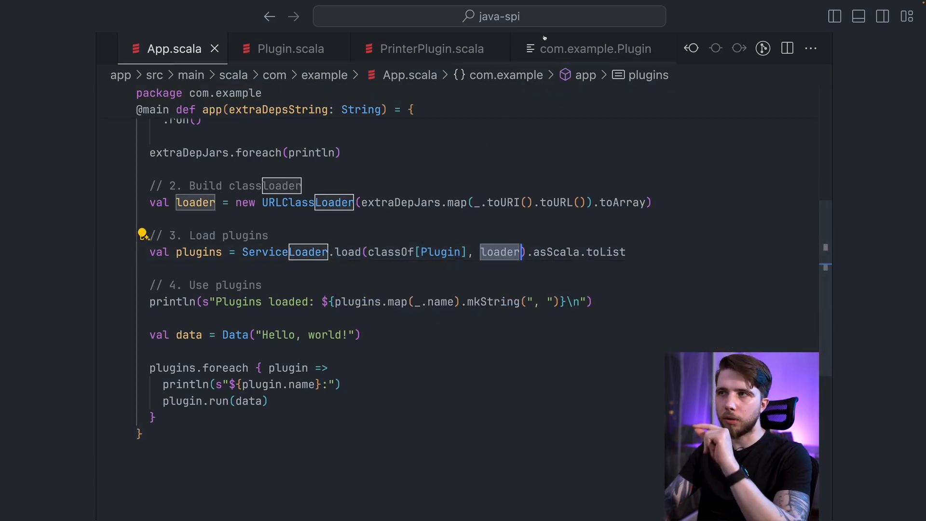
pyautogui.click(595, 48)
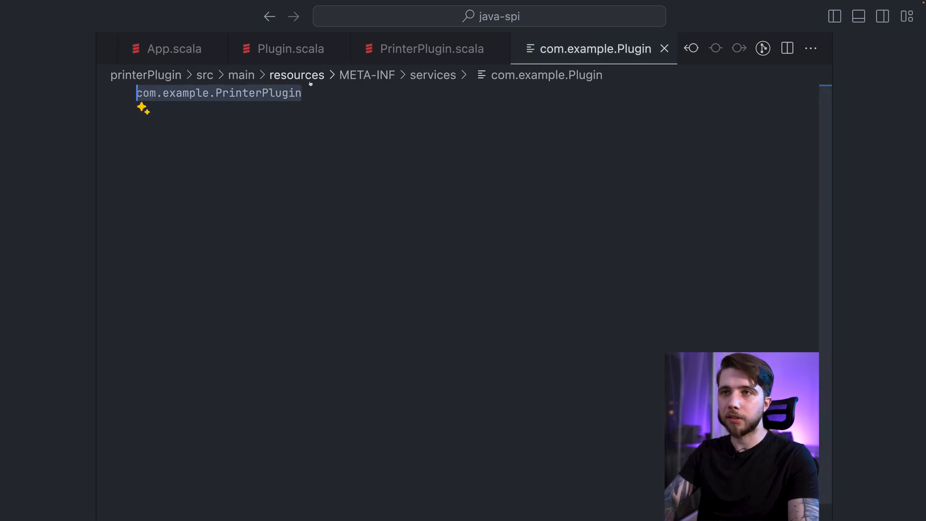
pyautogui.click(173, 48)
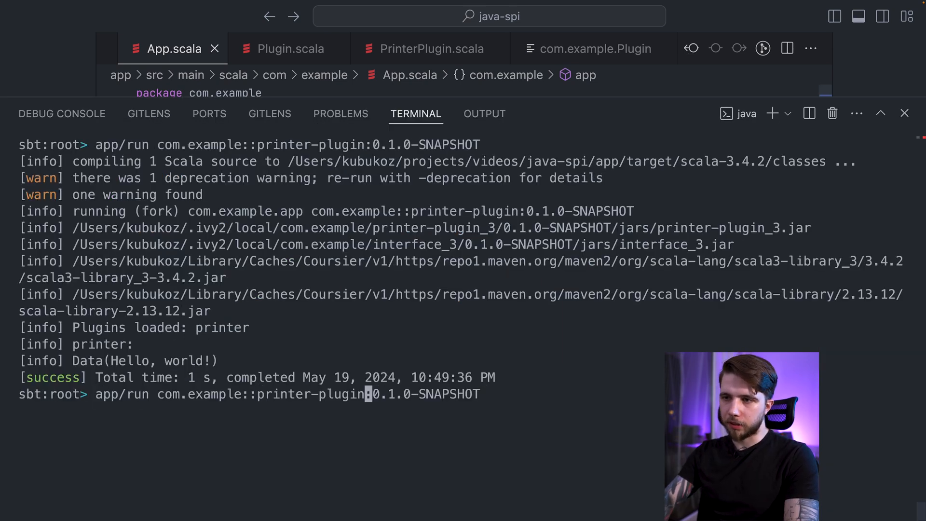
# Set the app project's .dependsOn in build.sbt to interface
pyautogui.write('interface)')
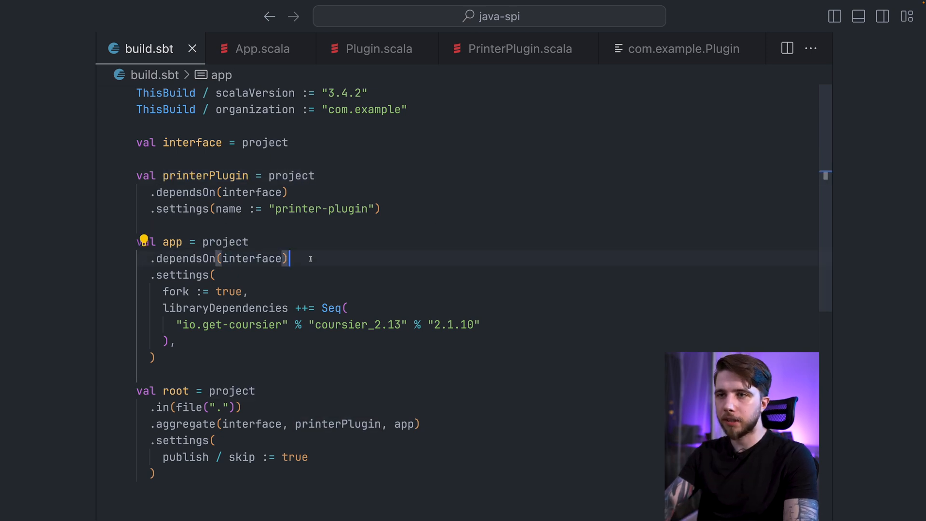
# Add ', printerPlugin' to the dependency list, then add ', loader' to ServiceLoader.load in App.scala
pyautogui.write(', printerPlugin')
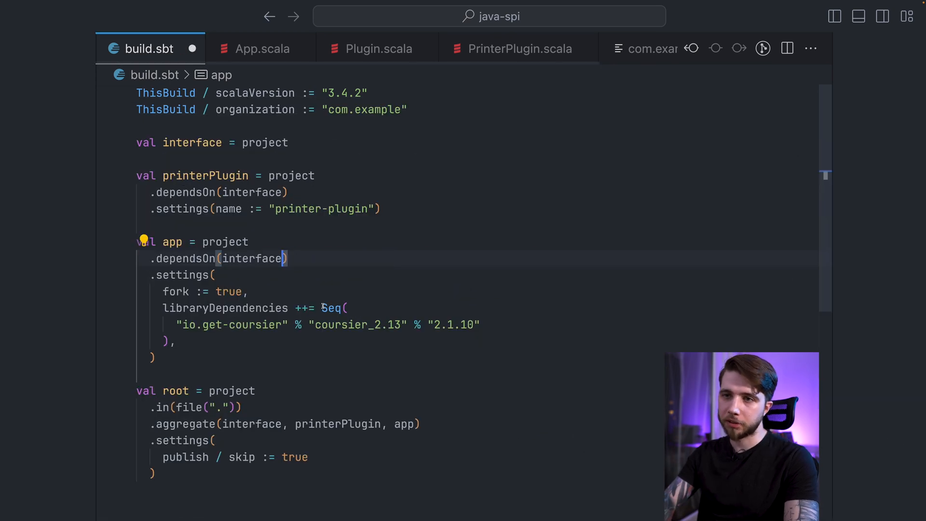
pyautogui.click(261, 48)
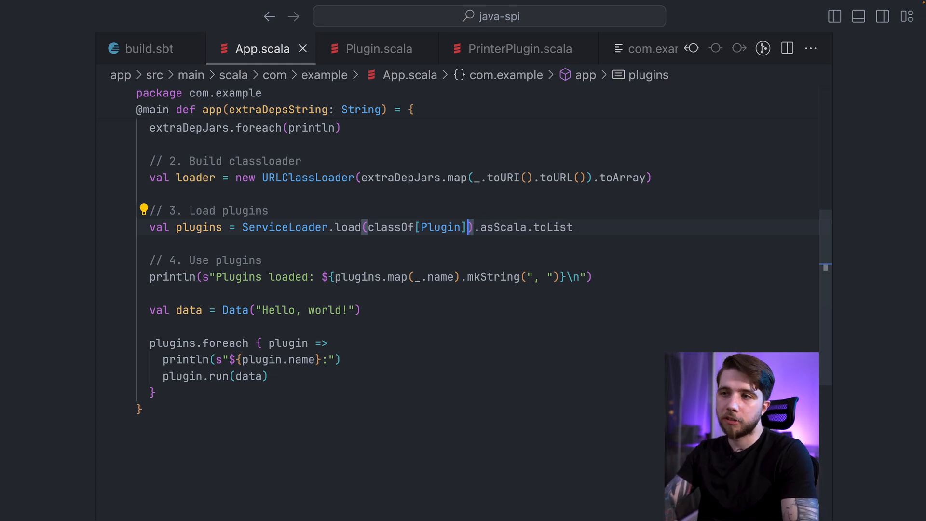
pyautogui.write(', loader')
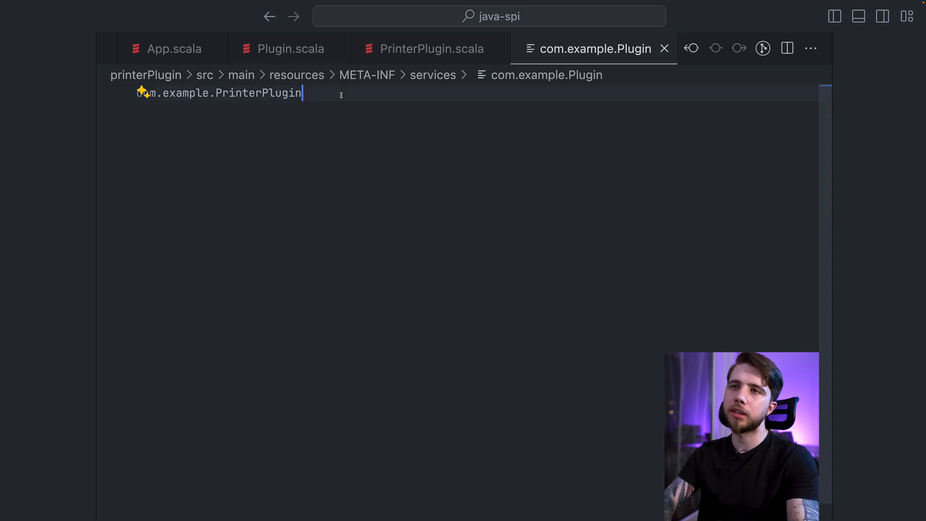
# Create PrinterPluginTest.scala as a munit.FunSuite with an empty test("The plugin loads")
pyautogui.doubleClick(257, 92)
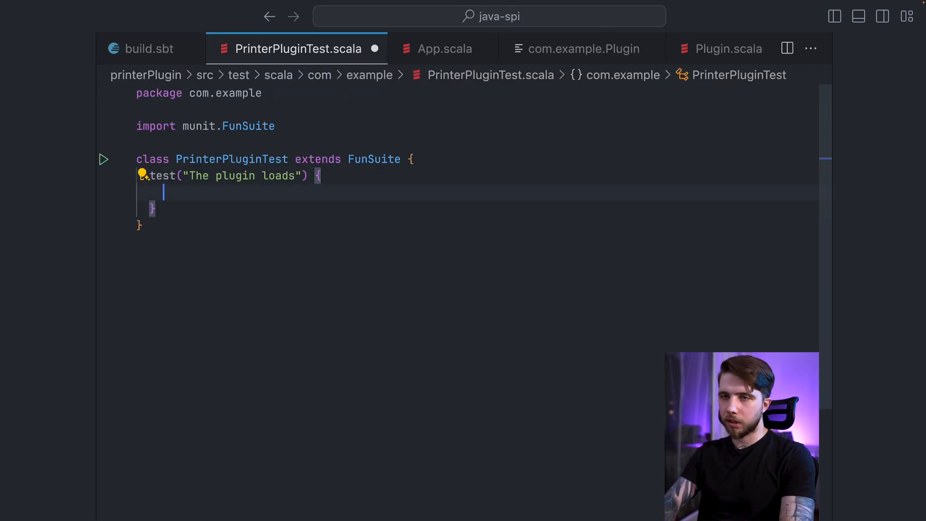
# Assert ServiceLoader.load(classOf[Plugin]).asScala finds a PrinterPlugin, and run test to get 1 passed
pyautogui.write('ServiceLoader.l')
pyautogui.click(477, 142)
pyautogui.write('import C')
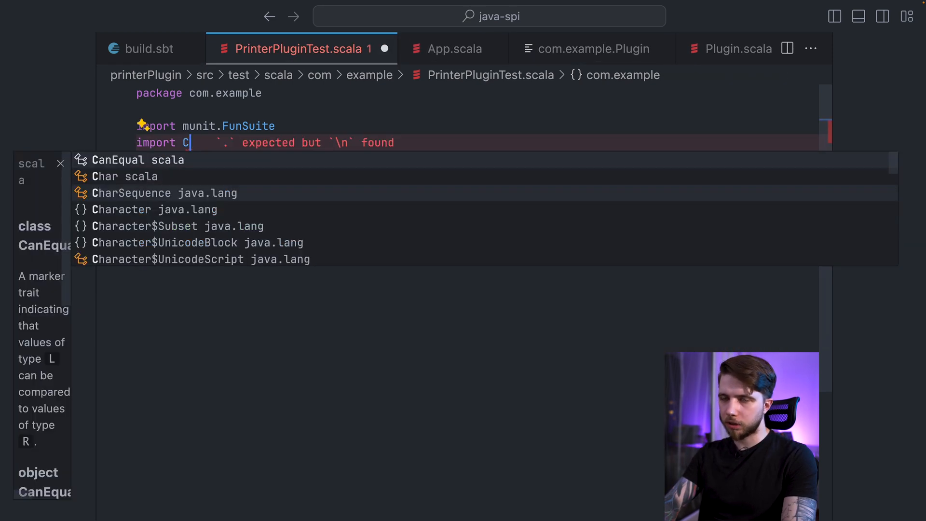
pyautogui.write('ollCo')
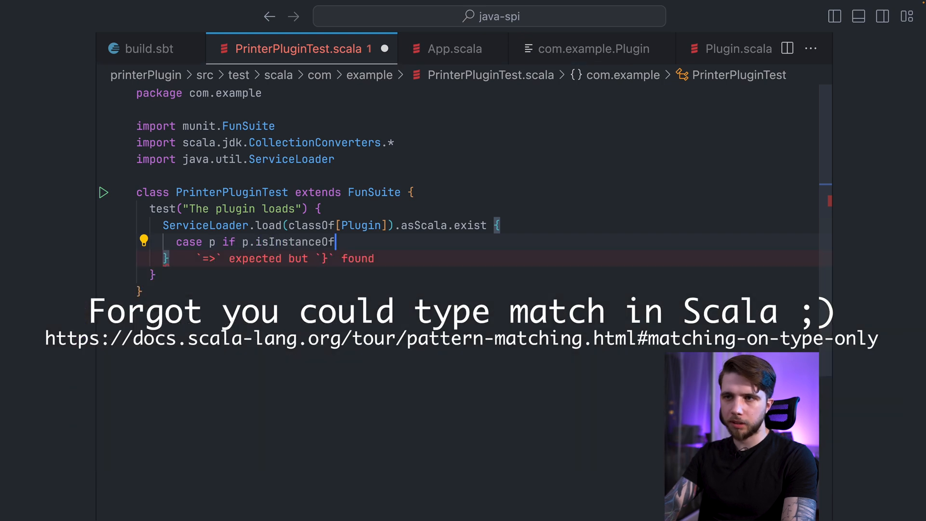
pyautogui.write('[PrinterPlugin] => true')
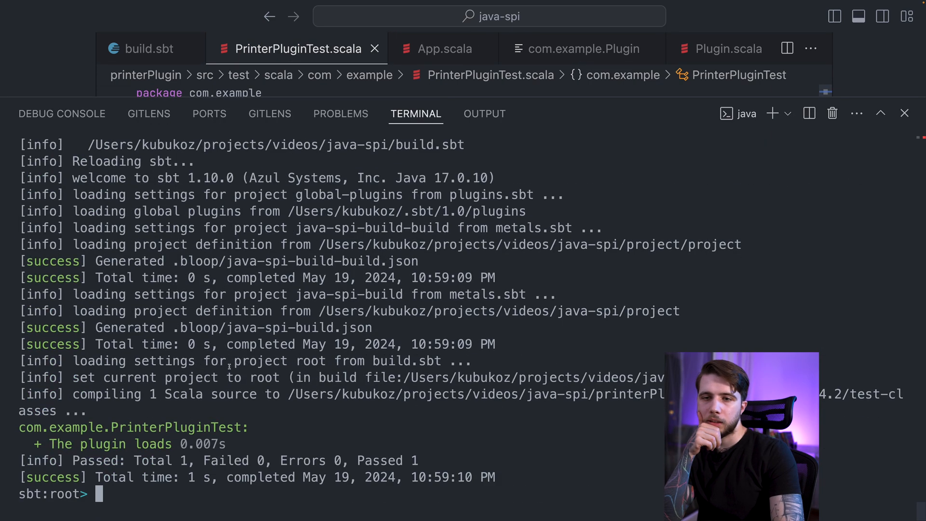
# Misspell PrinterPlugin in the service file, see test fail, fix it and rerun
pyautogui.click(576, 48)
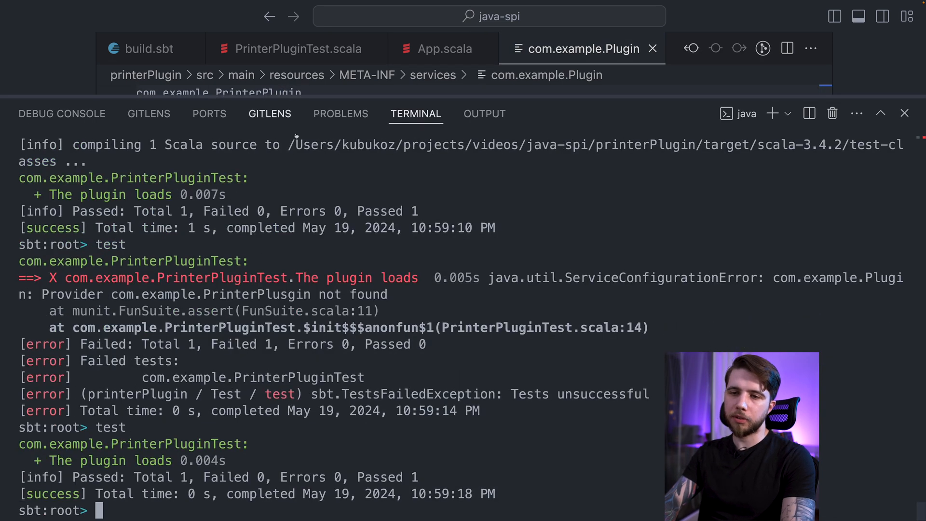
pyautogui.click(289, 48)
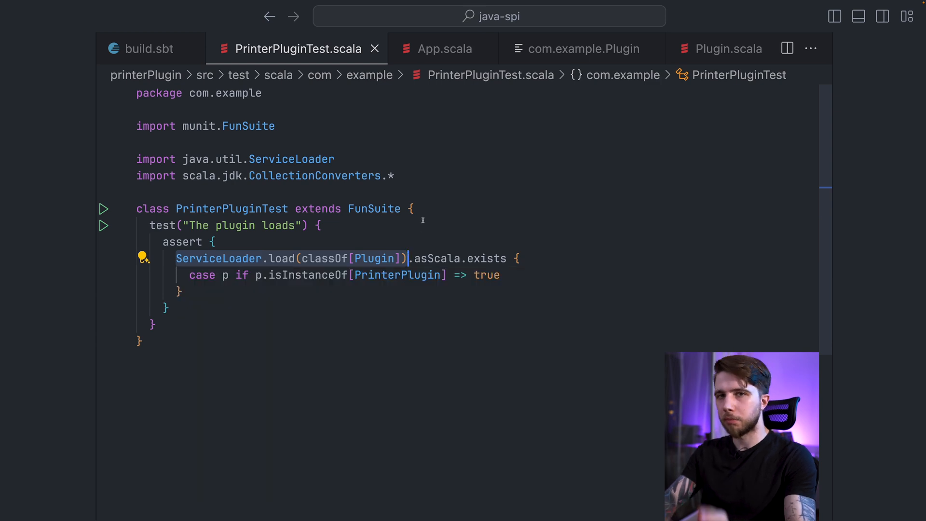
# Open Plugin.scala through quick open 'pl' and begin an empty object Plugin
pyautogui.write('pl')
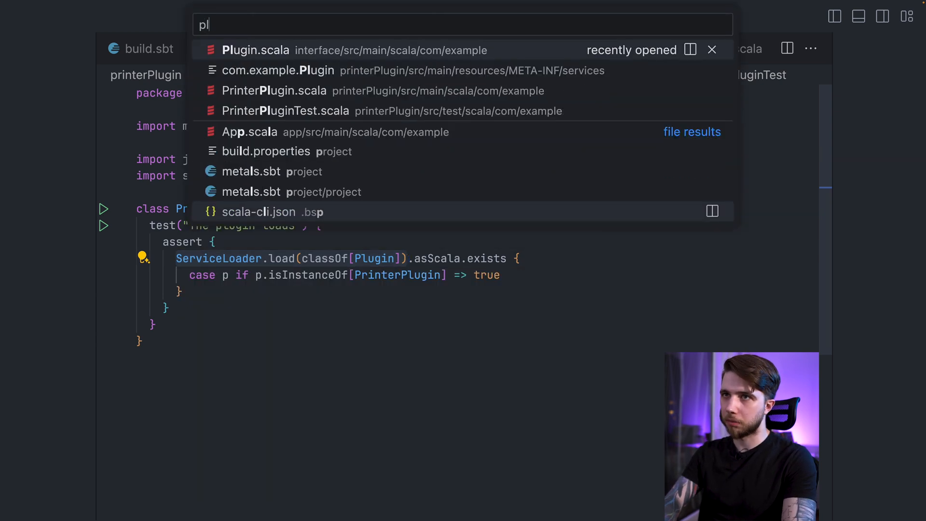
pyautogui.click(255, 51)
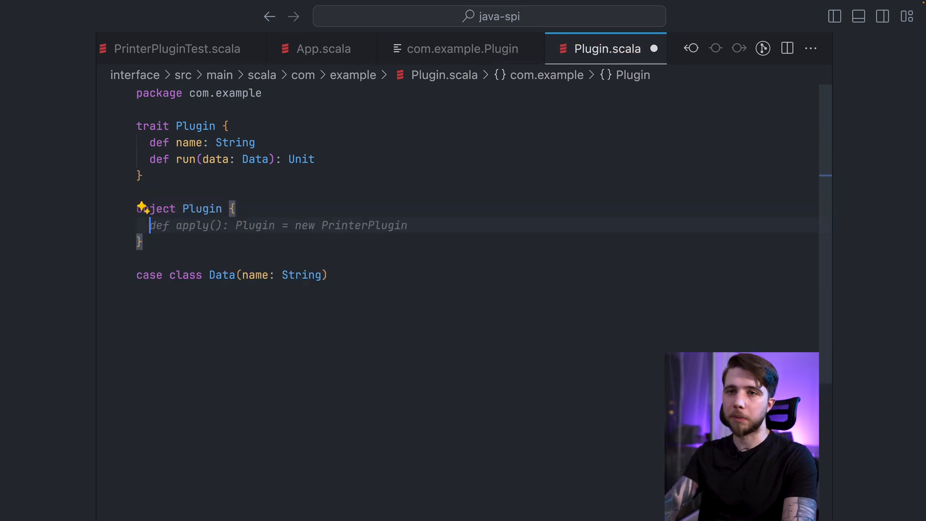
# Write loadAll(cl: ClassLoader): List[Plugin] as ServiceLoader.load(classOf[Plugin], cl).asScala.toList, importing CollectionConverters
pyautogui.write('loadAll(cl: ClassLoader')
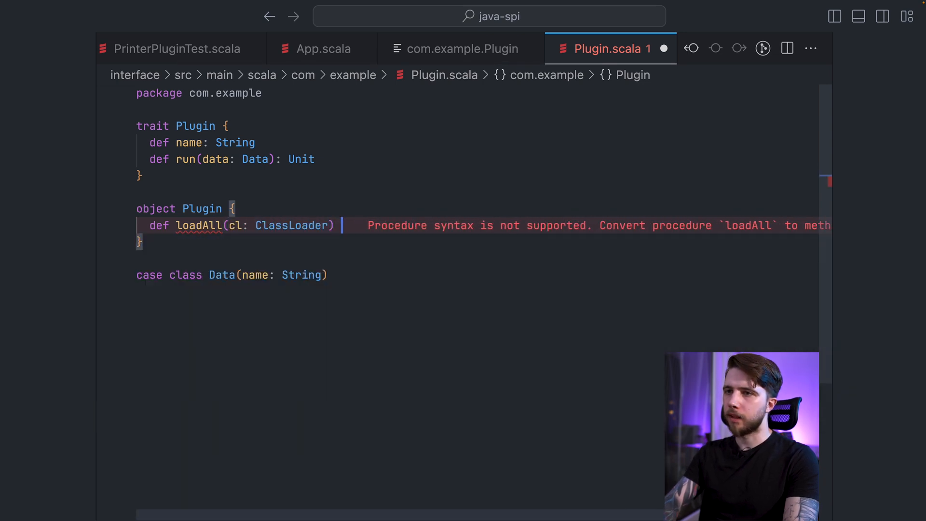
pyautogui.write('= ServiceLoader.load(classOf[Plugin], cl)')
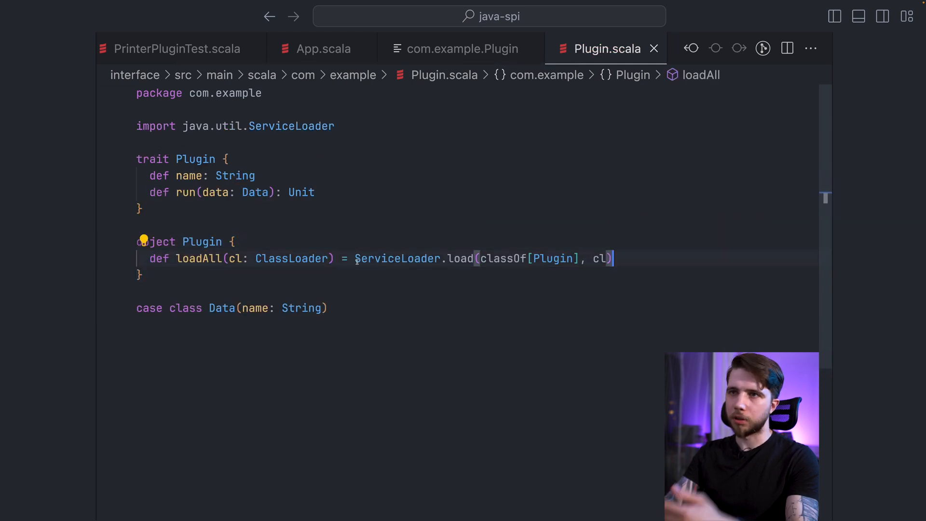
pyautogui.write(': ServiceLoader[Plugin]')
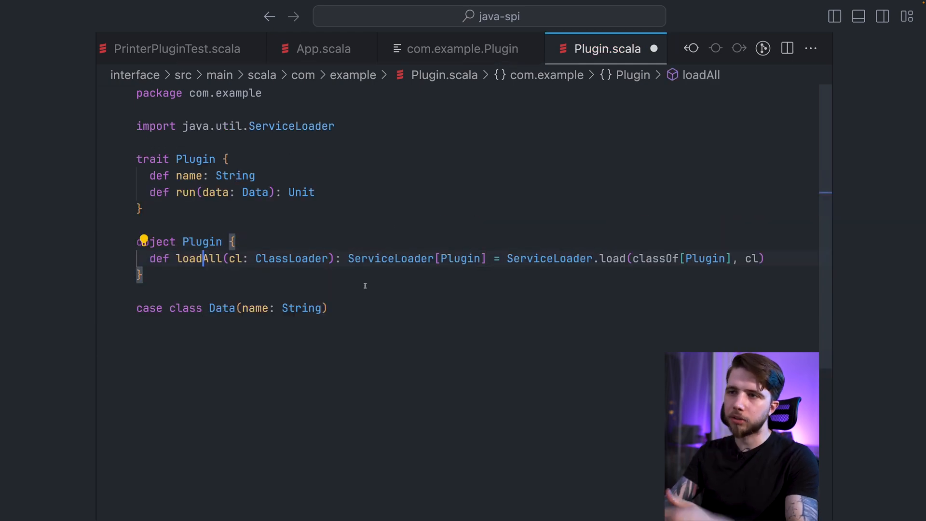
pyautogui.press('Backspace')
pyautogui.write('import')
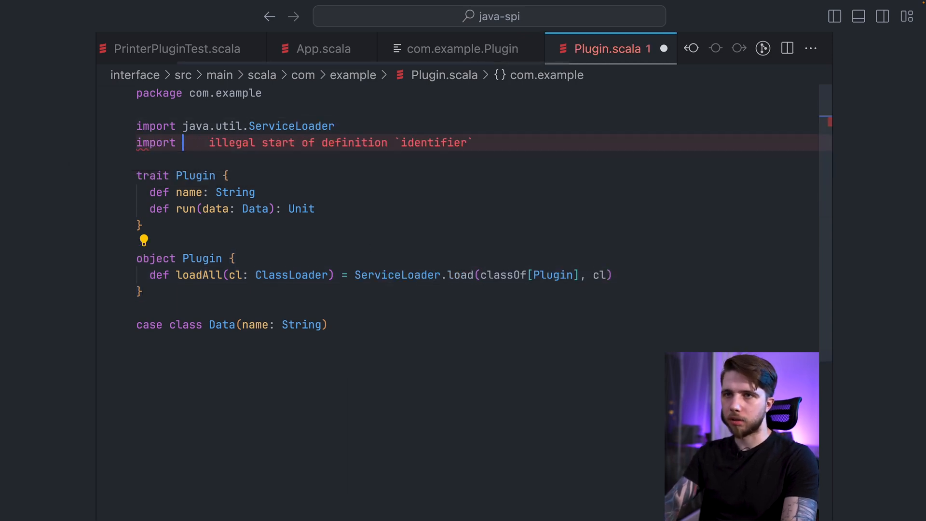
pyautogui.write('scala.jdk.CollectionConverters.*')
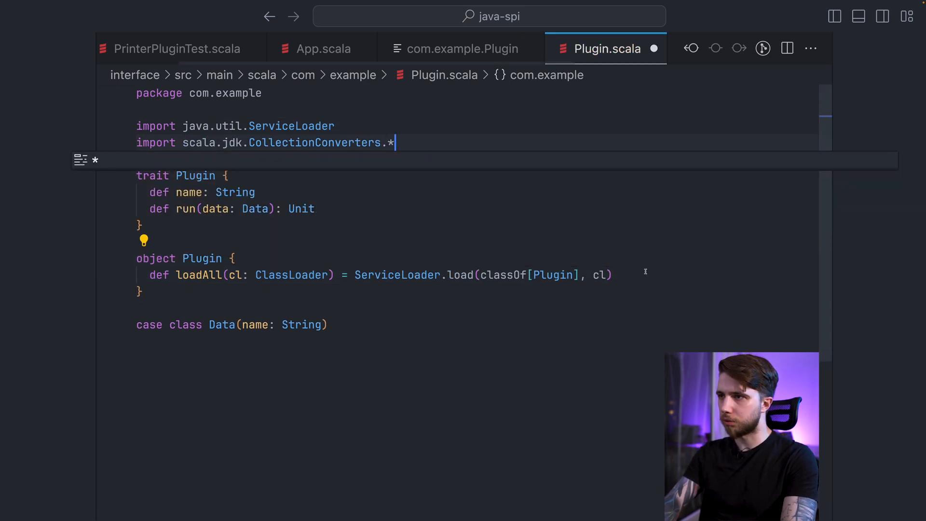
pyautogui.write('.asScala.toList')
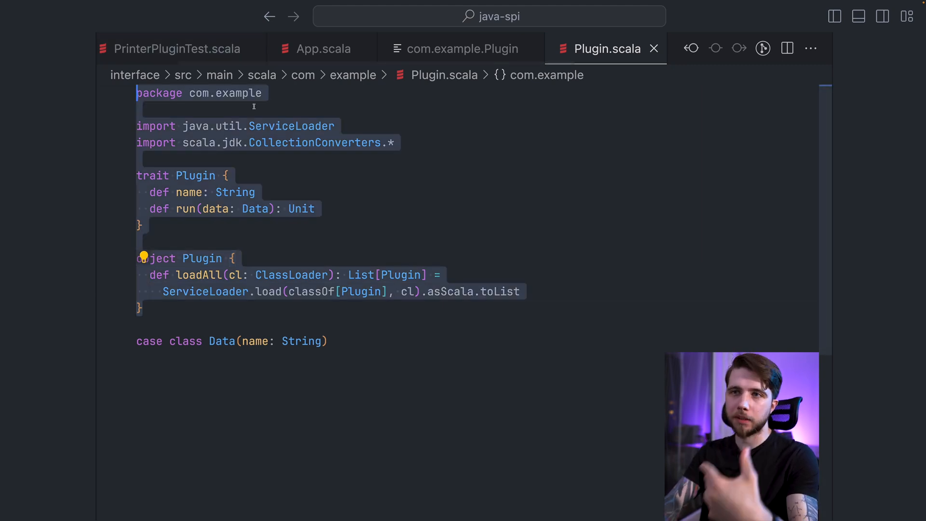
pyautogui.doubleClick(291, 126)
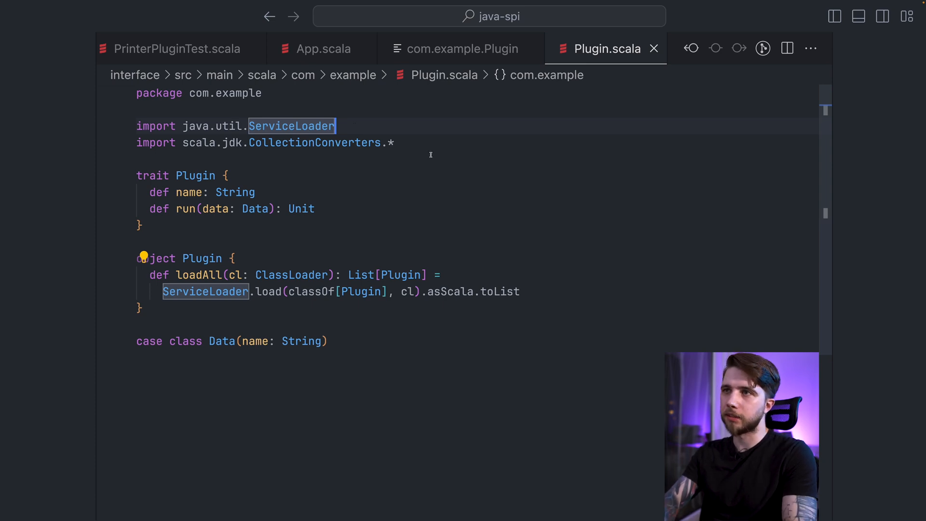
pyautogui.click(460, 48)
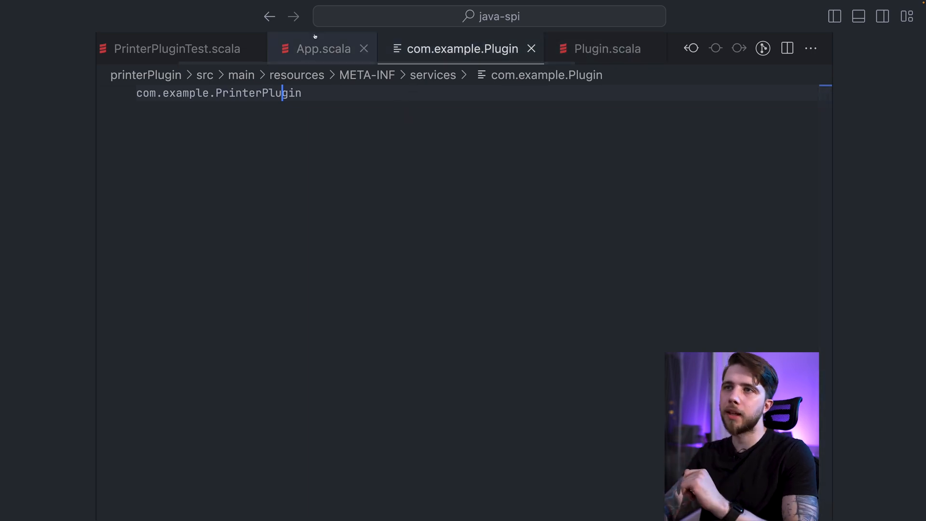
# Return to App.scala's URLClassLoader and ServiceLoader plugin-loading code
pyautogui.click(323, 48)
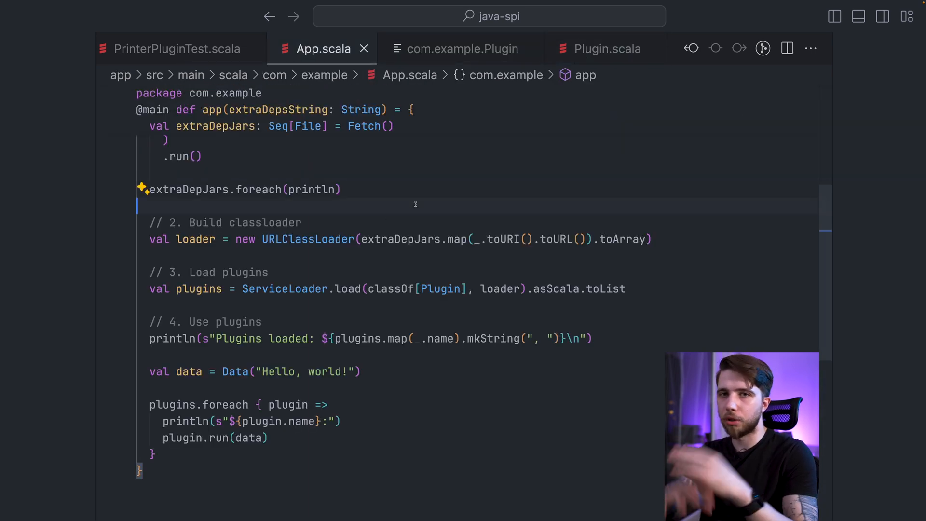